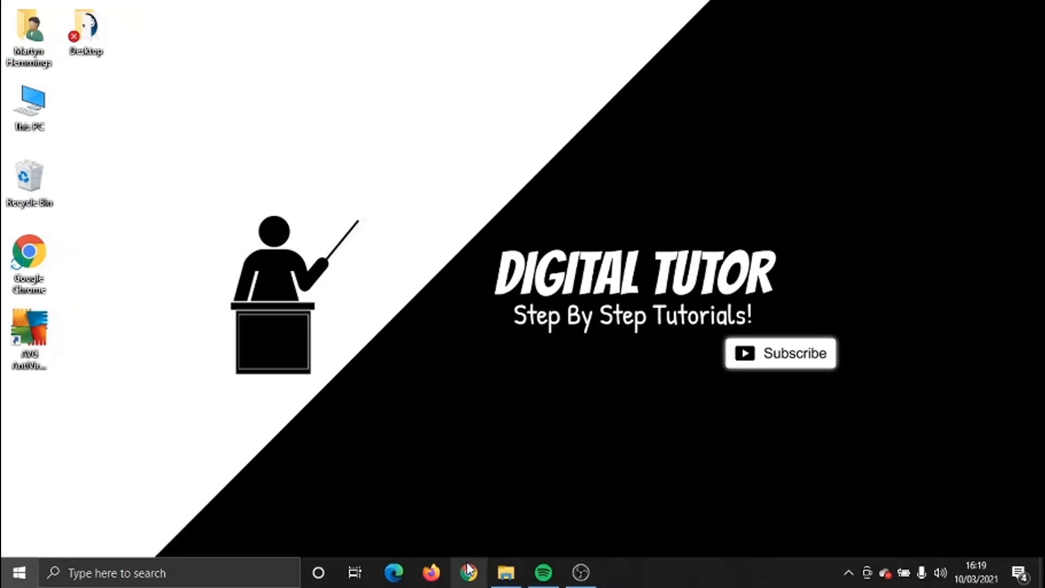
Launch Google Chrome from the taskbar, landing on the Electronic Arts home page.
{"action": "left_click", "coordinate": [469, 573]}
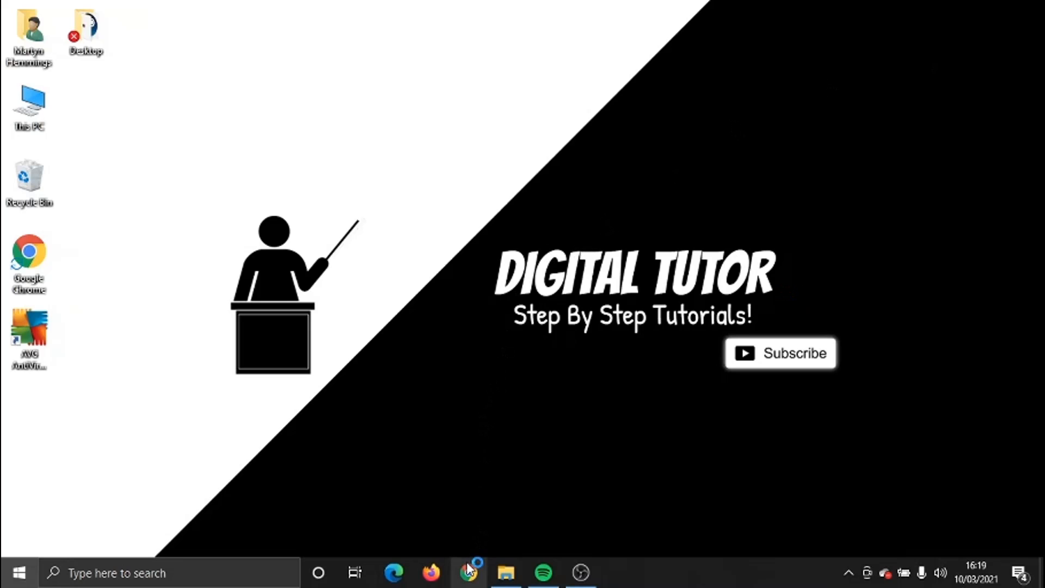
{"action": "left_click", "coordinate": [468, 572]}
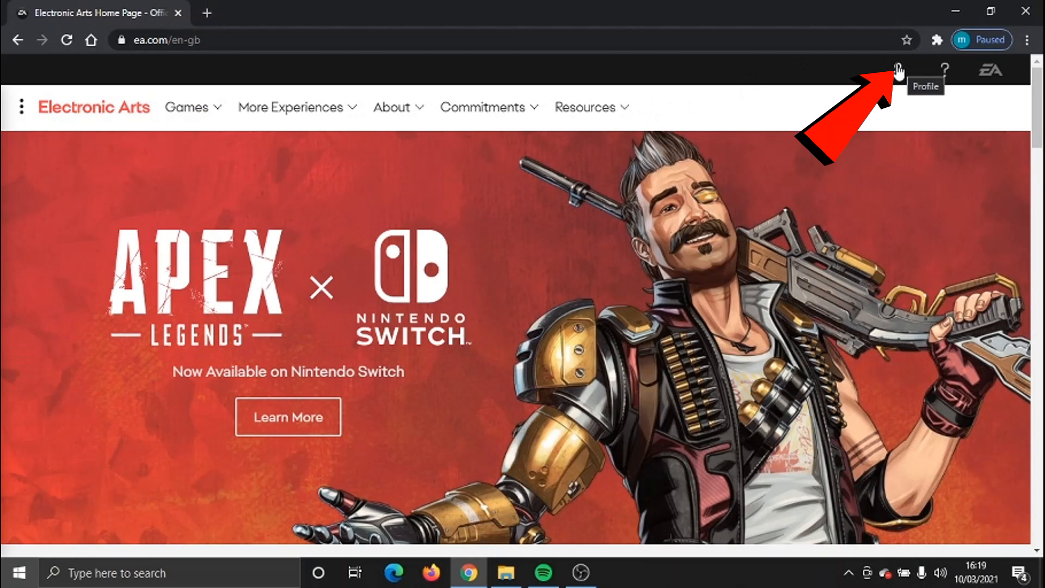
Sign in to the EA account with email and password from the profile menu.
{"action": "left_click", "coordinate": [899, 70]}
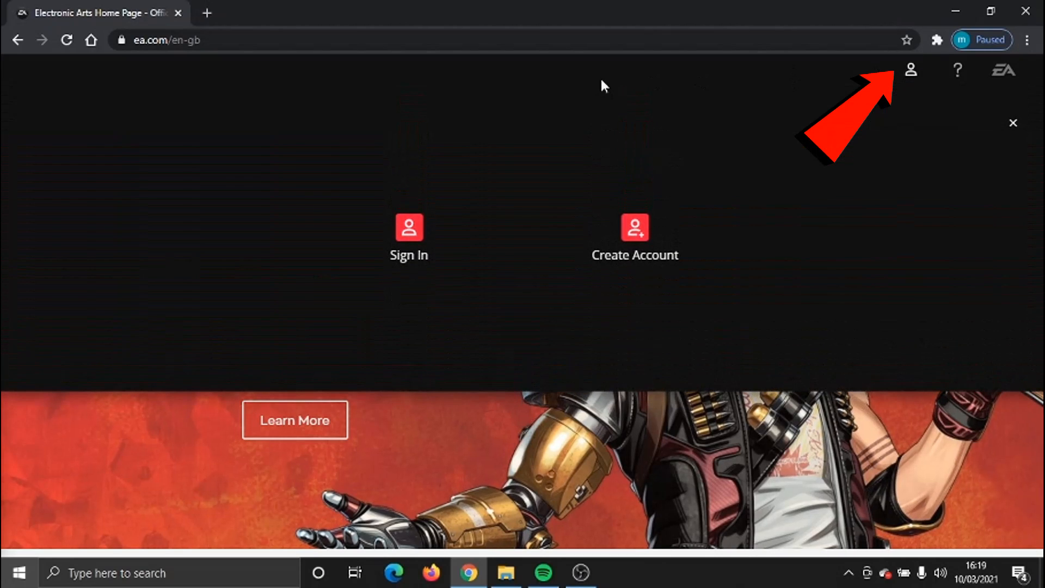
{"action": "left_click", "coordinate": [408, 227]}
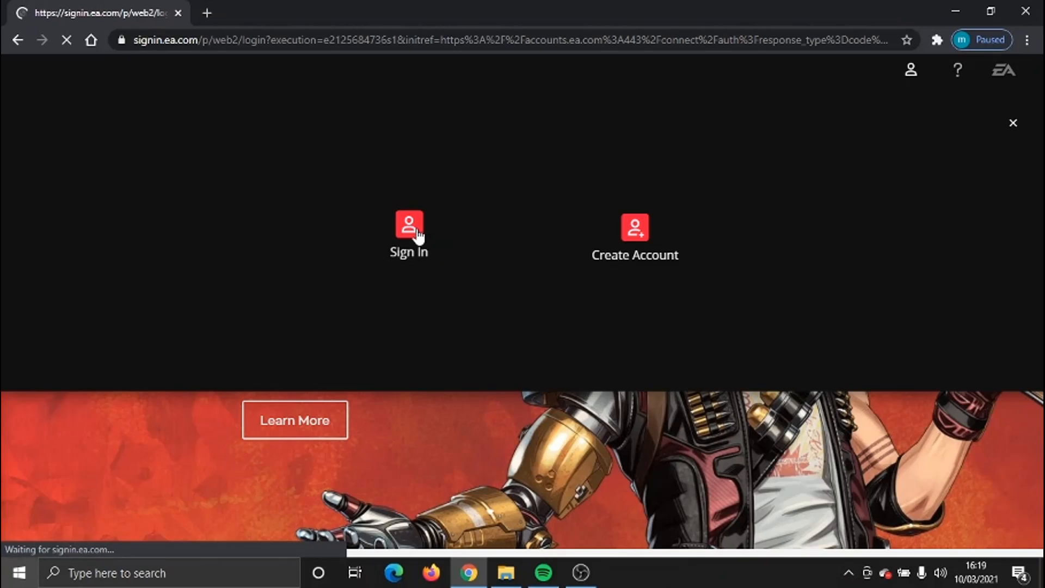
{"action": "left_click", "coordinate": [408, 227]}
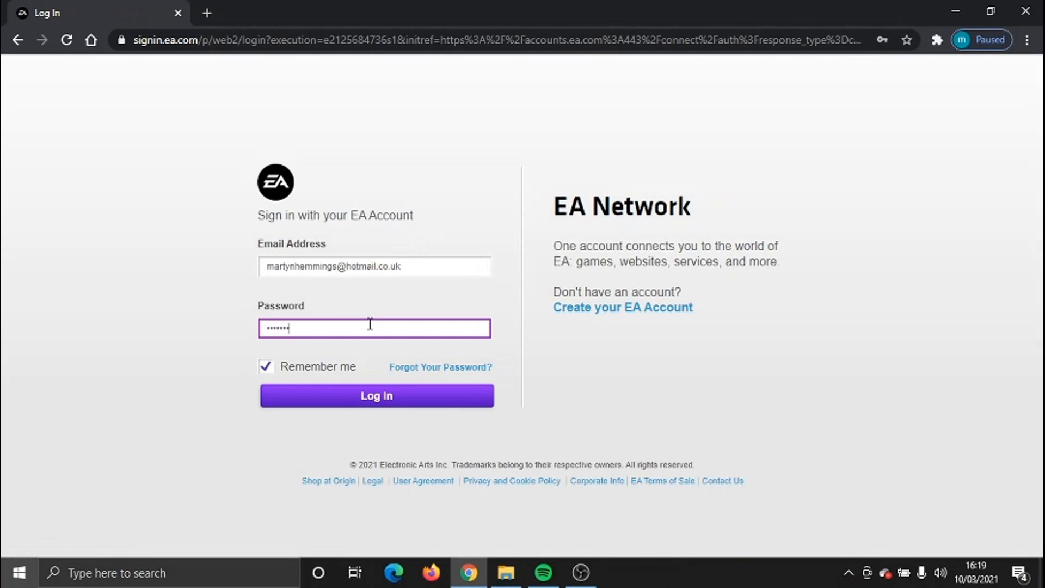
{"action": "left_click", "coordinate": [376, 396]}
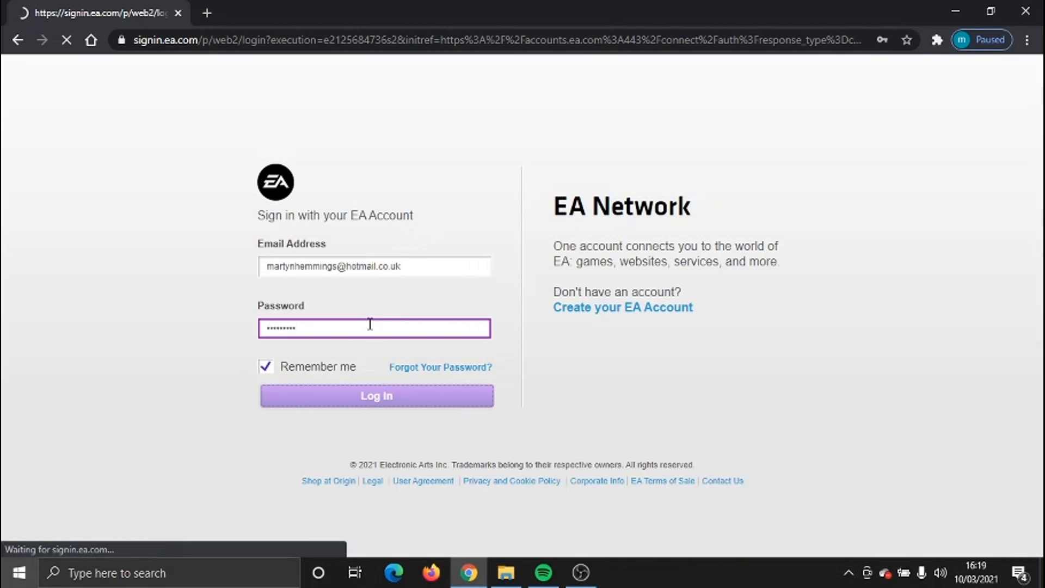
{"action": "left_click", "coordinate": [375, 396]}
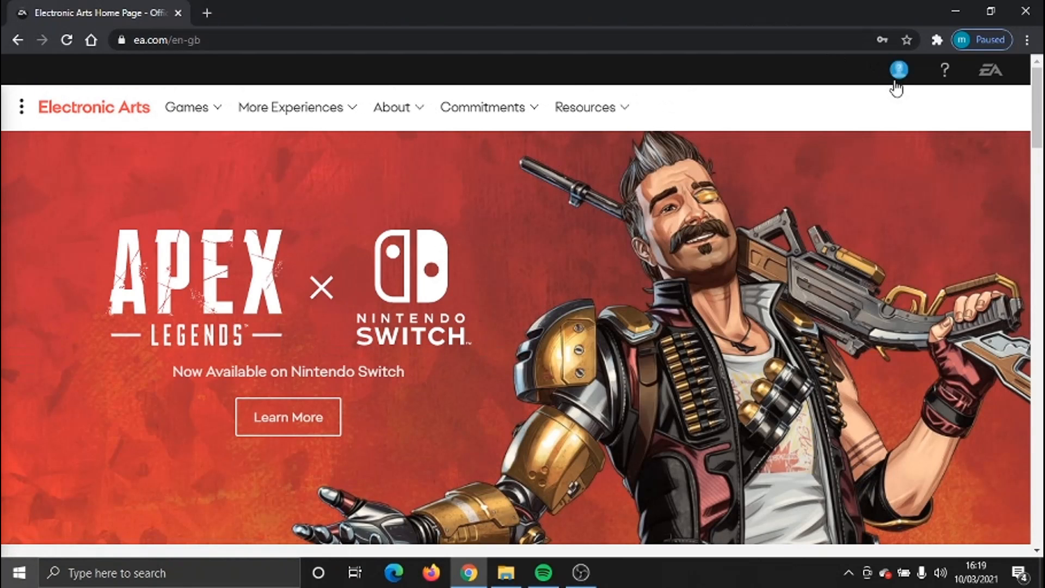
{"action": "mouse_move", "coordinate": [900, 70]}
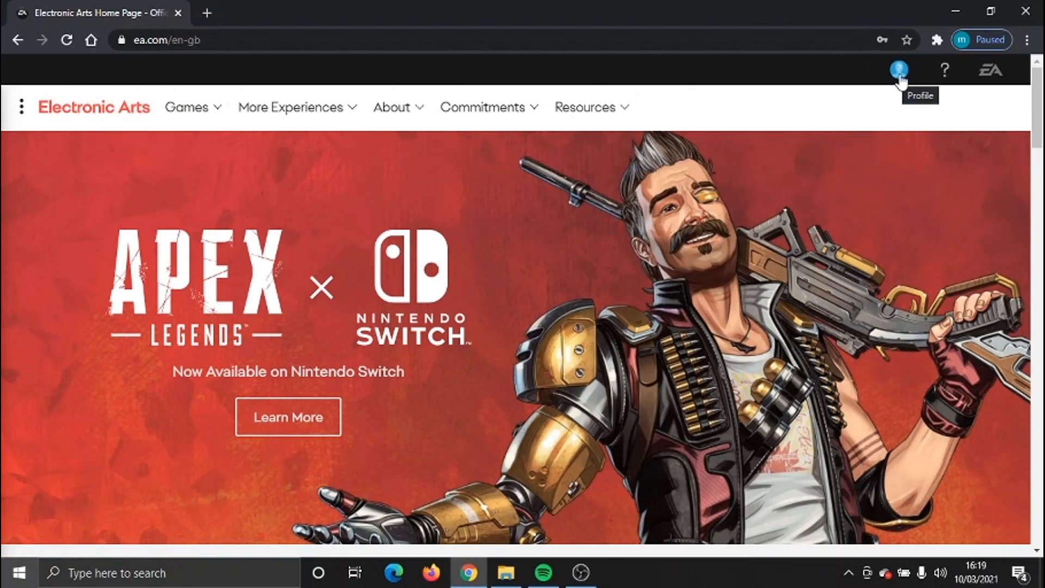
Go to Account Settings from the profile menu to reach My Account: About Me.
{"action": "left_click", "coordinate": [900, 70]}
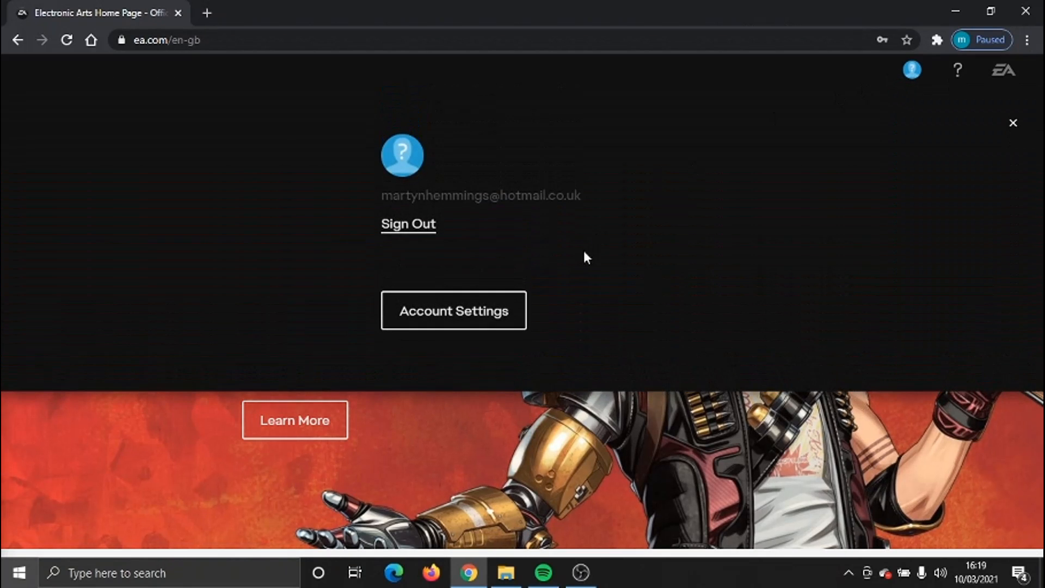
{"action": "mouse_move", "coordinate": [454, 310]}
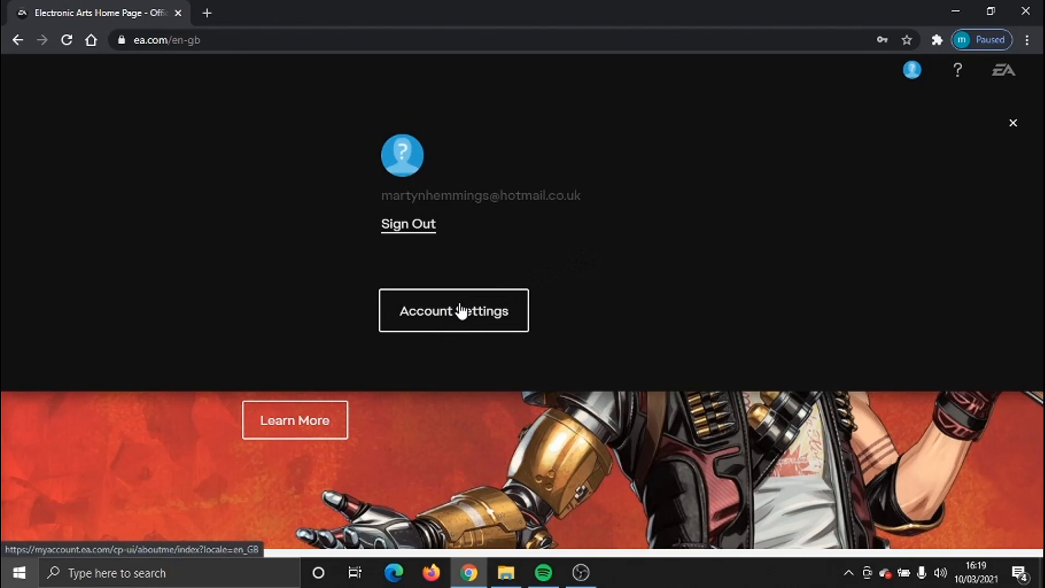
{"action": "left_click", "coordinate": [453, 311]}
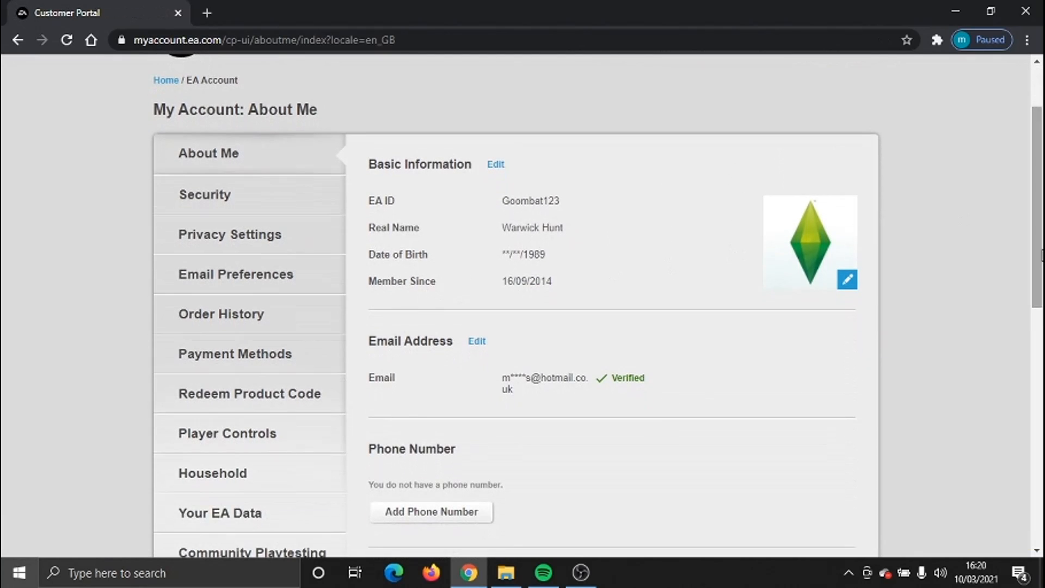
{"action": "mouse_move", "coordinate": [603, 399]}
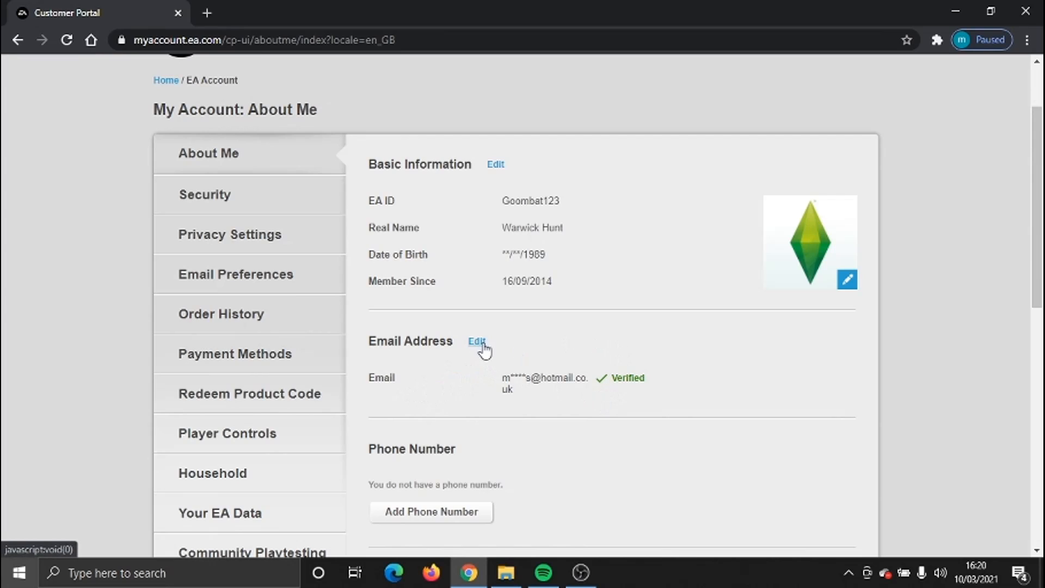
Edit the email address and request a security code to the current email.
{"action": "left_click", "coordinate": [475, 341]}
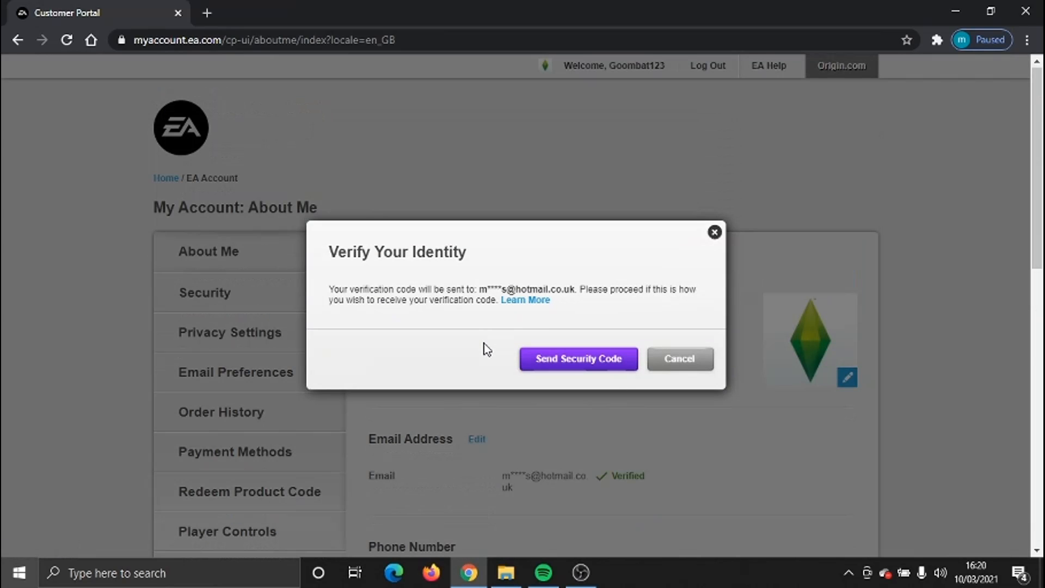
{"action": "mouse_move", "coordinate": [545, 345]}
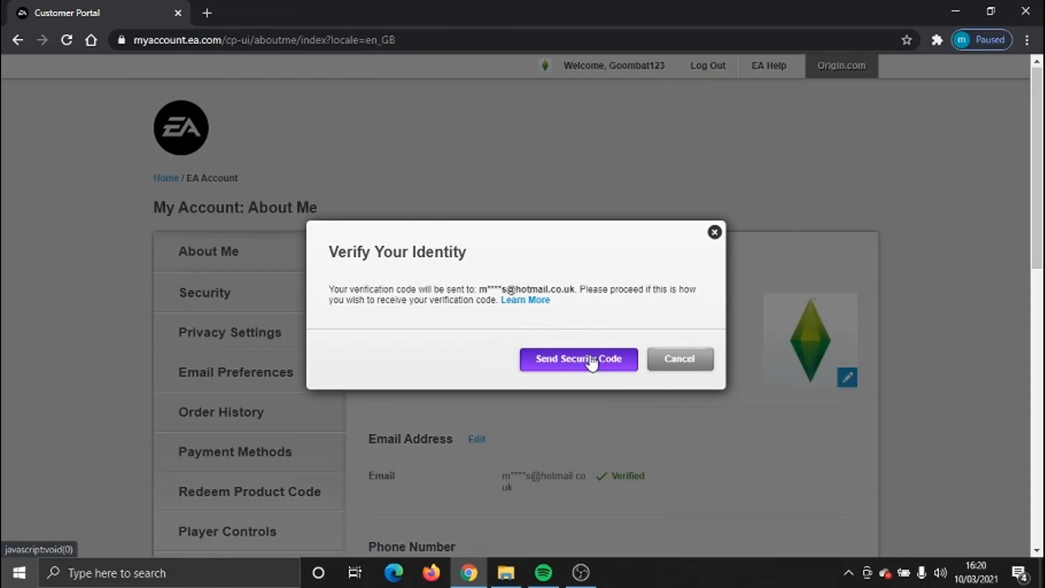
{"action": "left_click", "coordinate": [579, 360]}
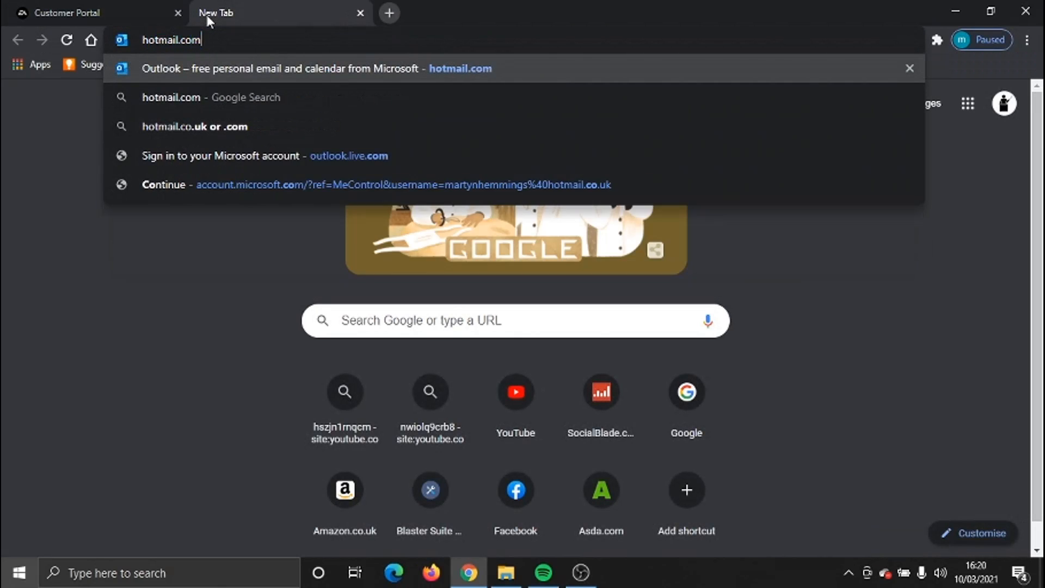
{"action": "left_click", "coordinate": [280, 67]}
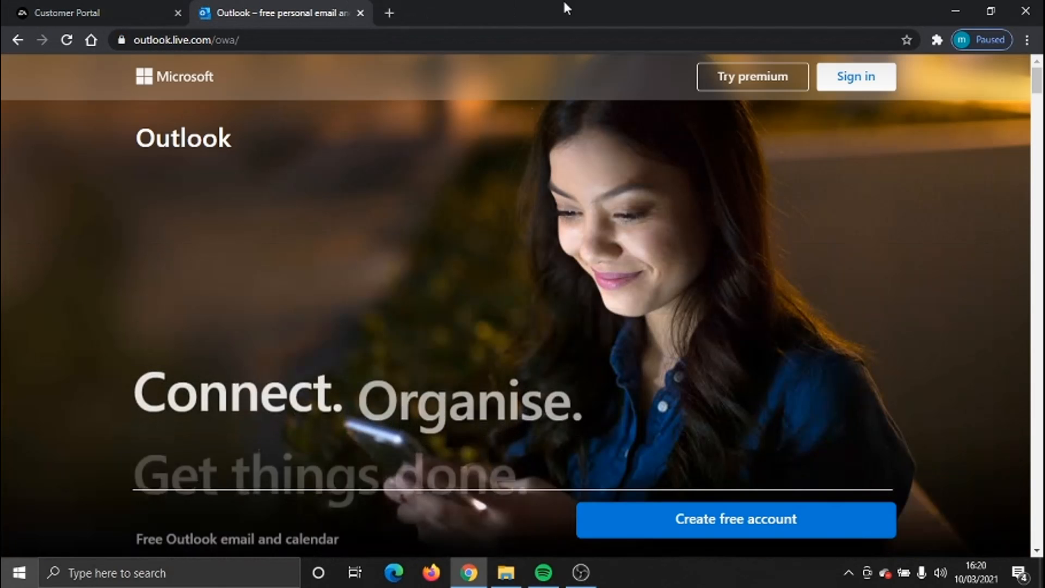
{"action": "left_click", "coordinate": [856, 77]}
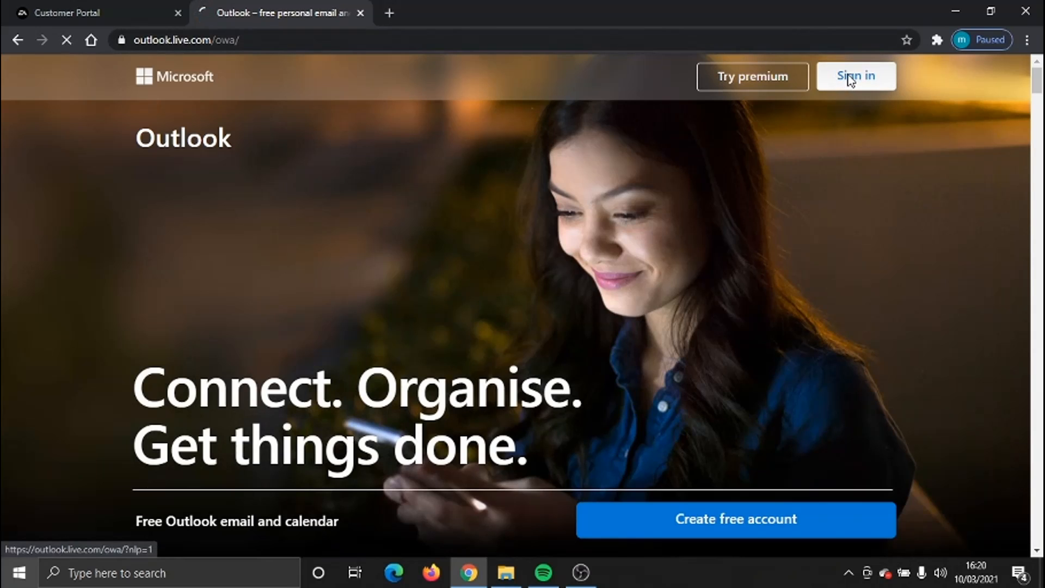
{"action": "left_click", "coordinate": [856, 75]}
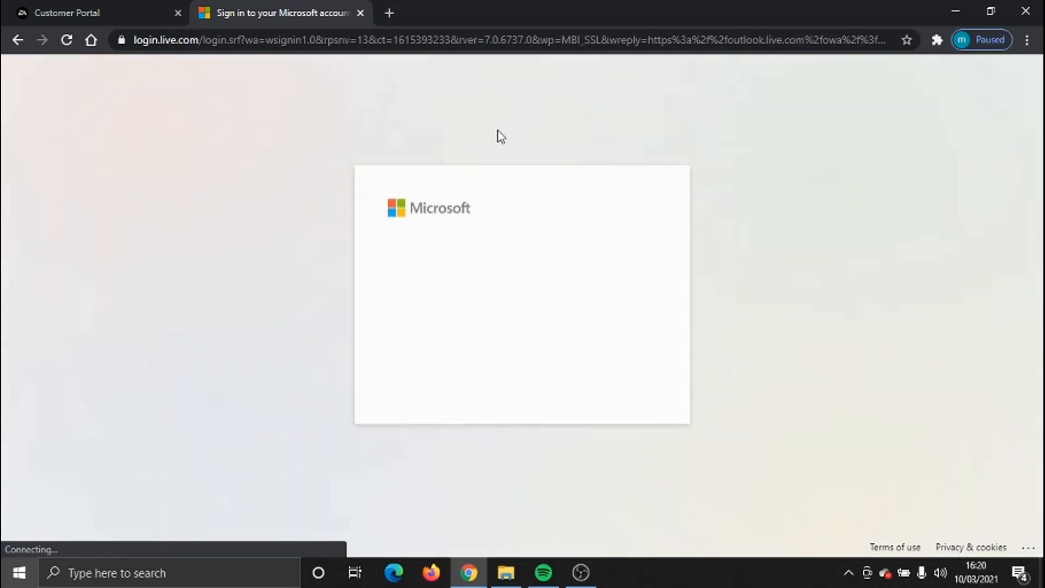
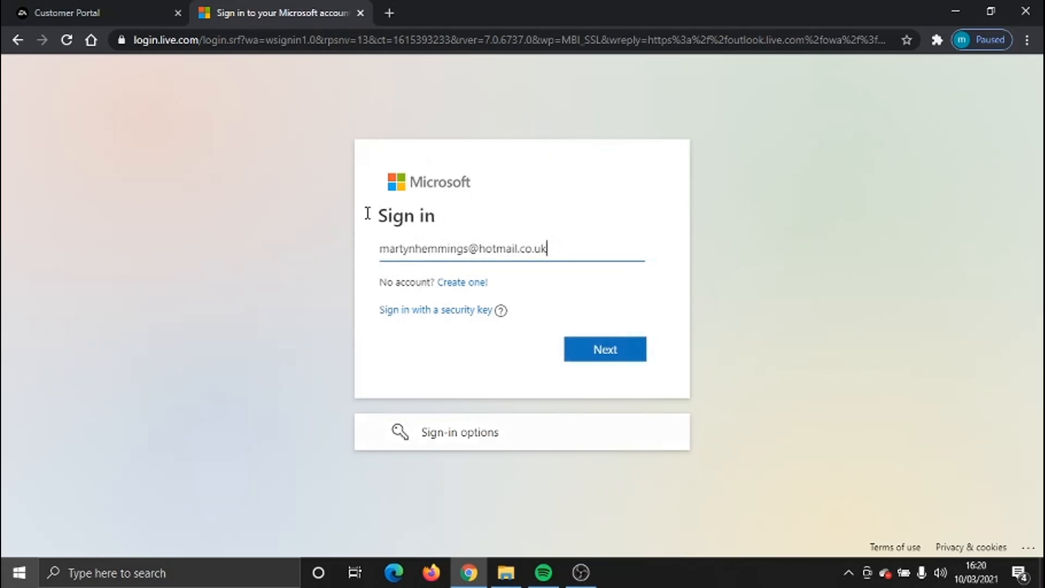
{"action": "left_click", "coordinate": [603, 348]}
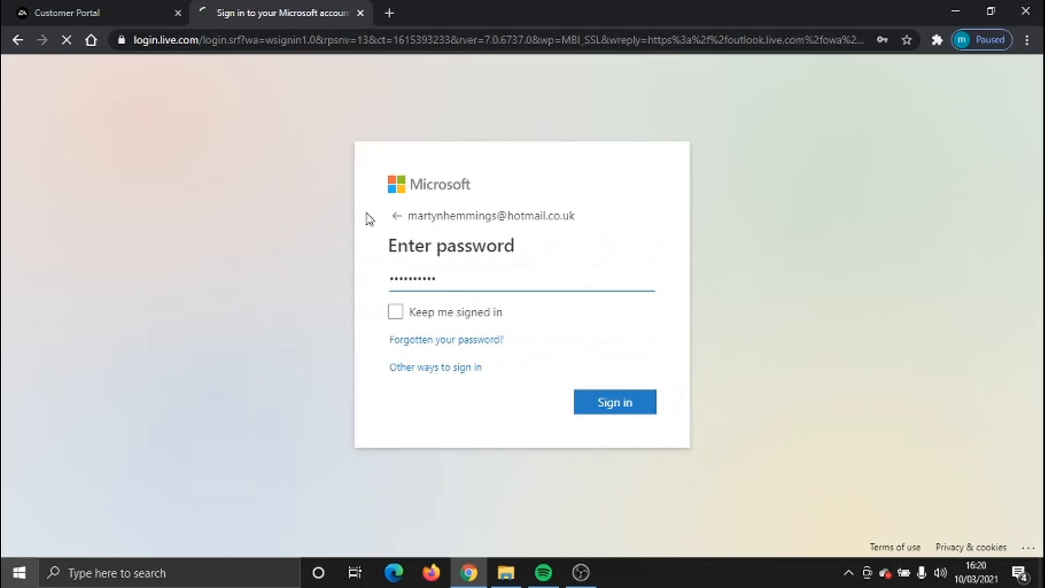
{"action": "left_click", "coordinate": [613, 402]}
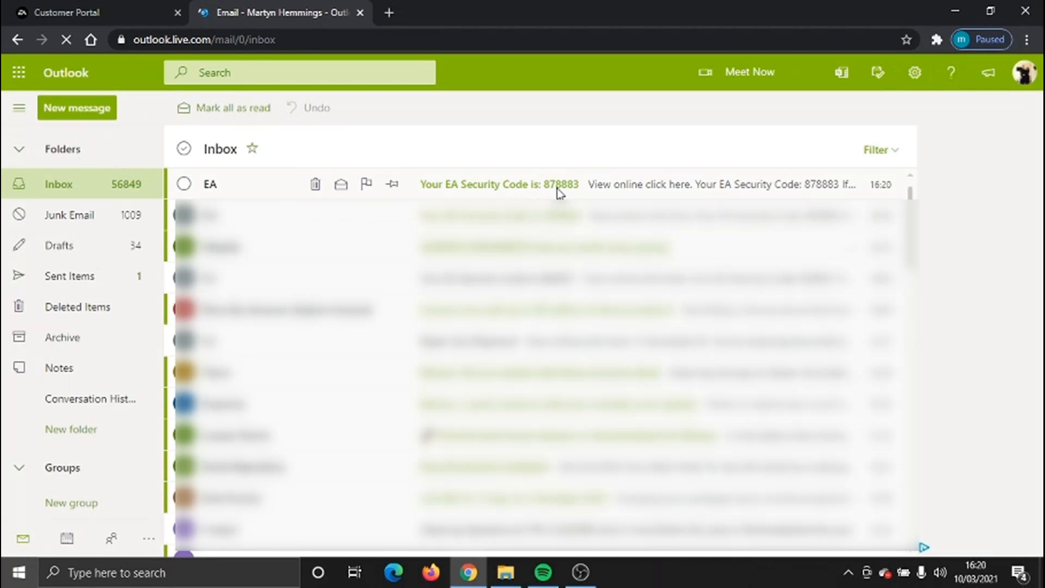
{"action": "left_click", "coordinate": [87, 13]}
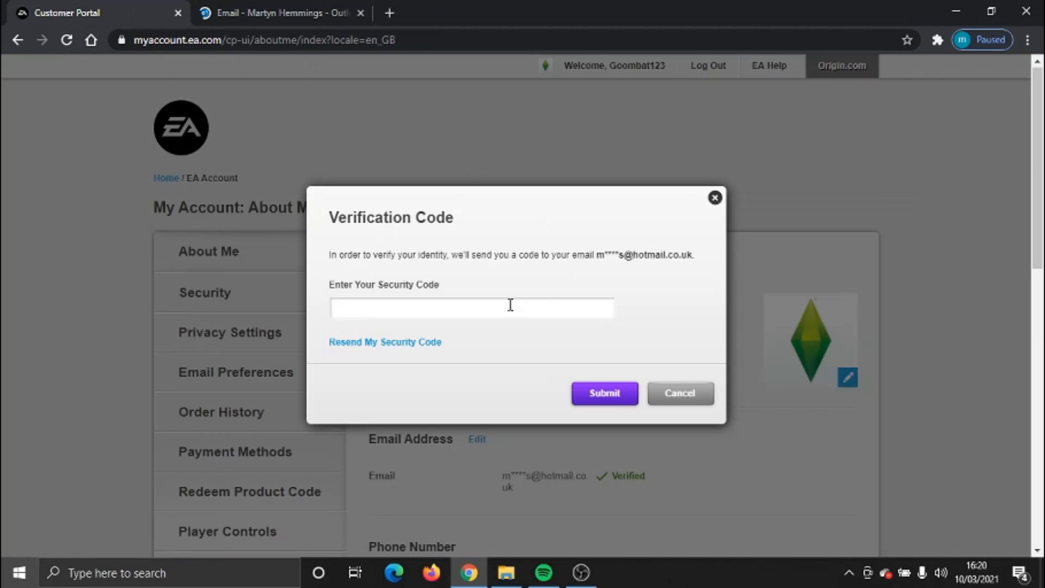
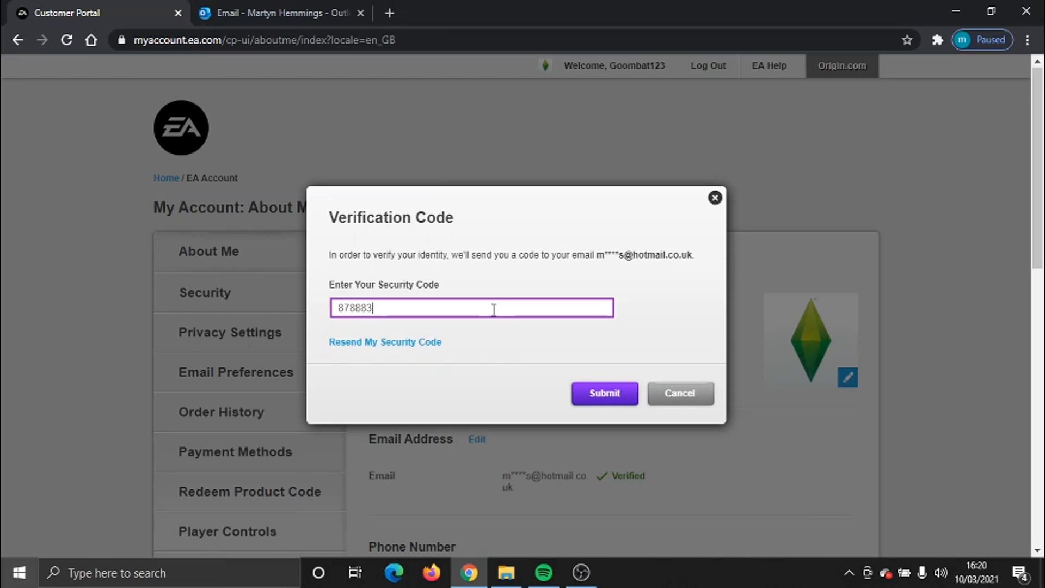
{"action": "left_click", "coordinate": [603, 393]}
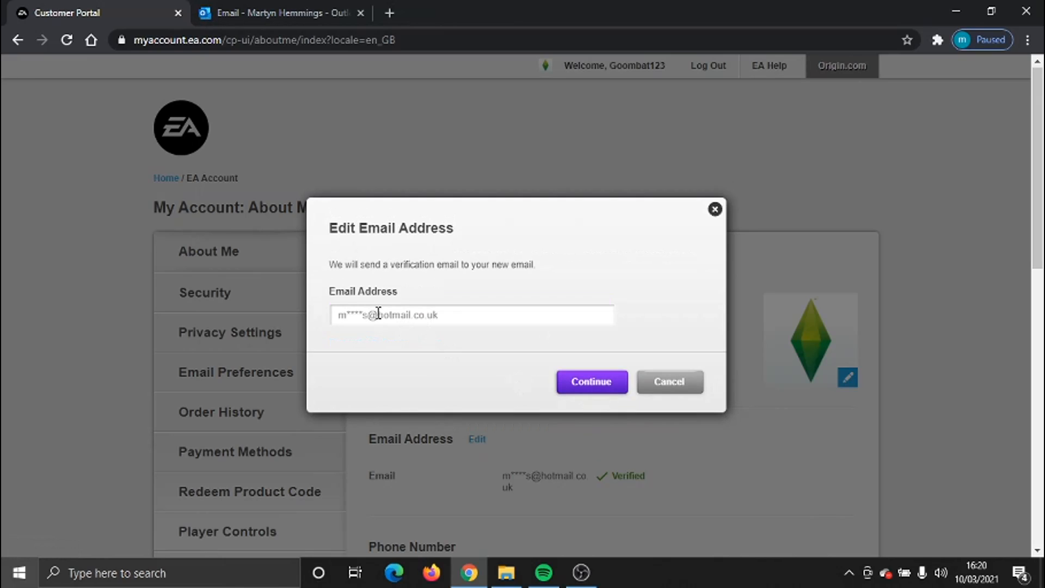
{"action": "left_click", "coordinate": [471, 315]}
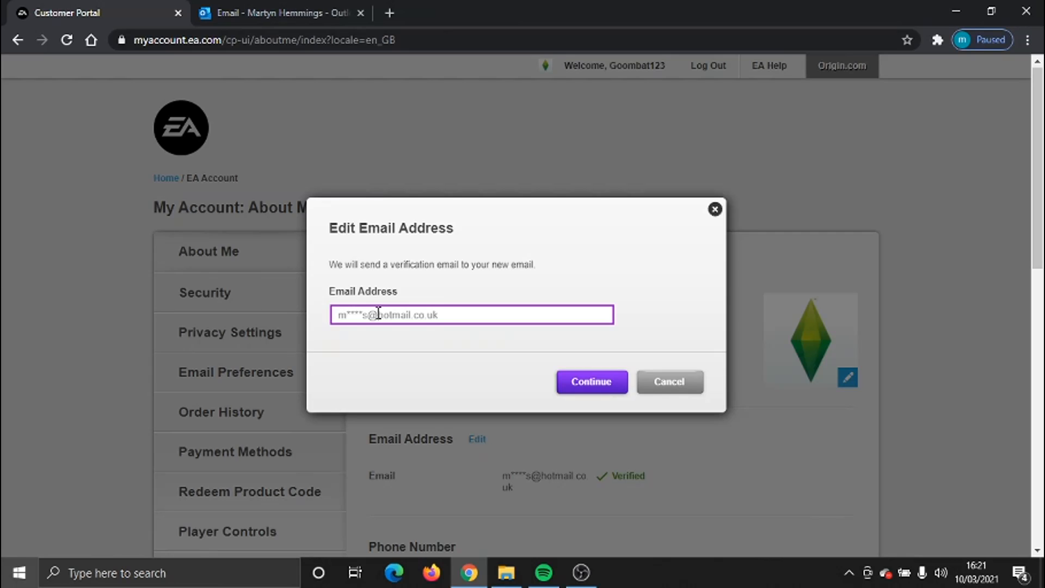
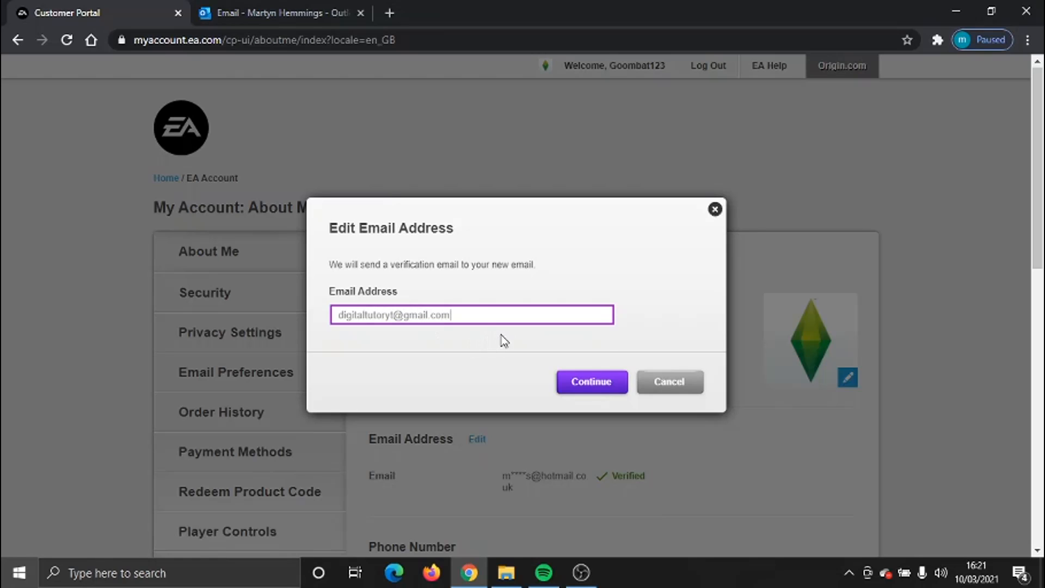
{"action": "left_click", "coordinate": [590, 381]}
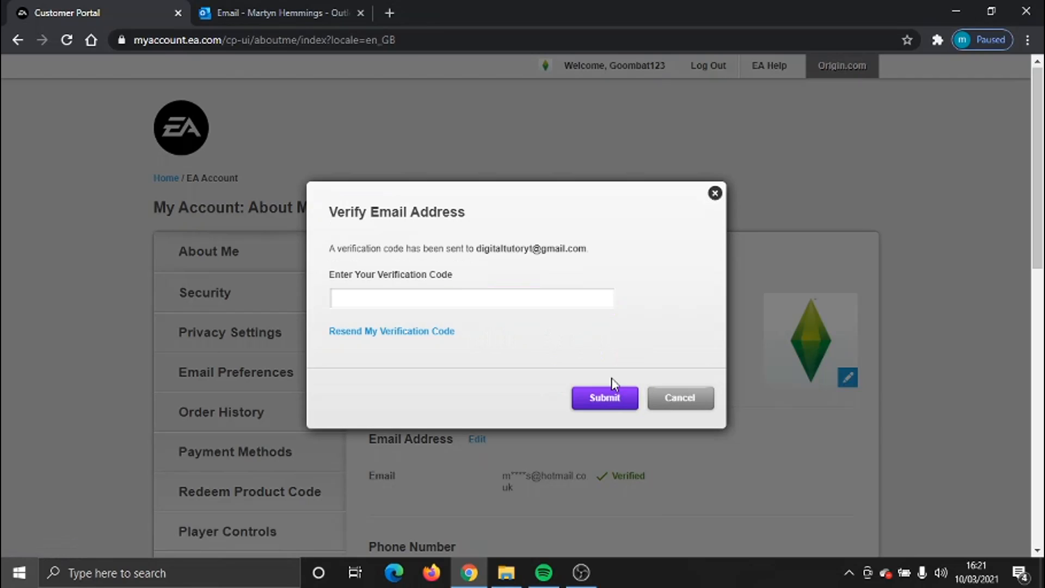
{"action": "mouse_move", "coordinate": [457, 90]}
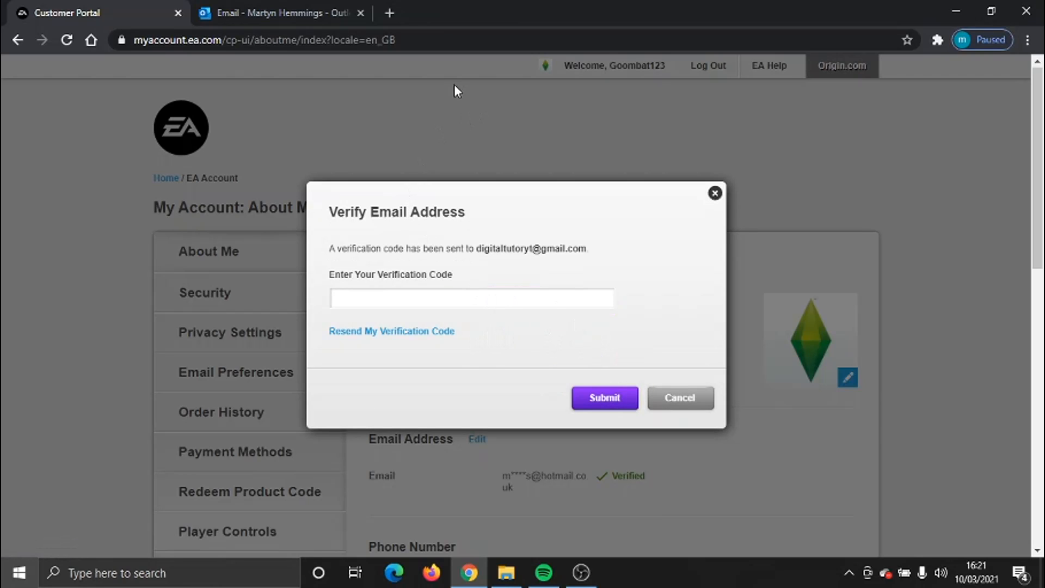
{"action": "left_click", "coordinate": [572, 13]}
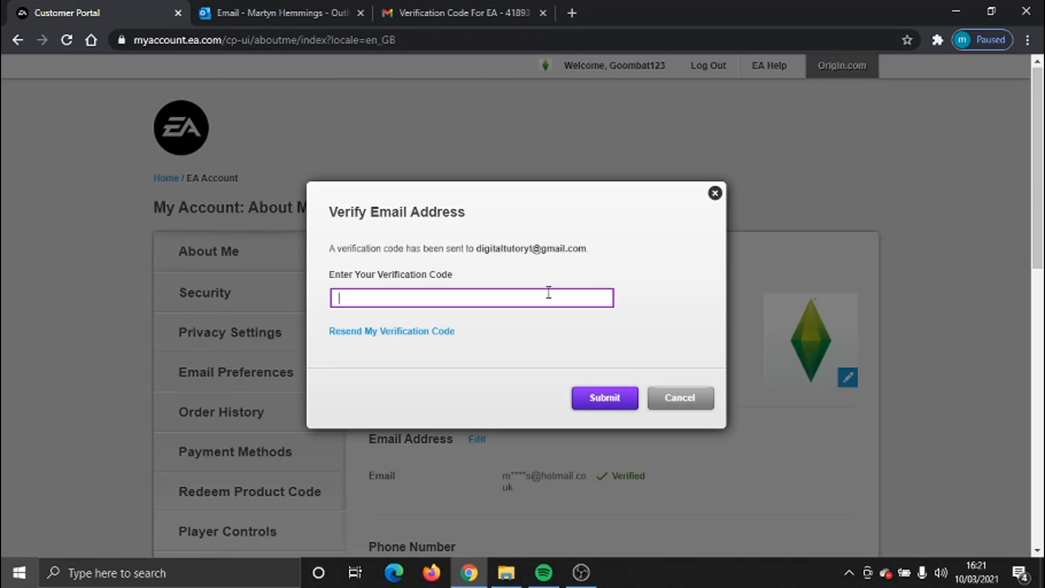
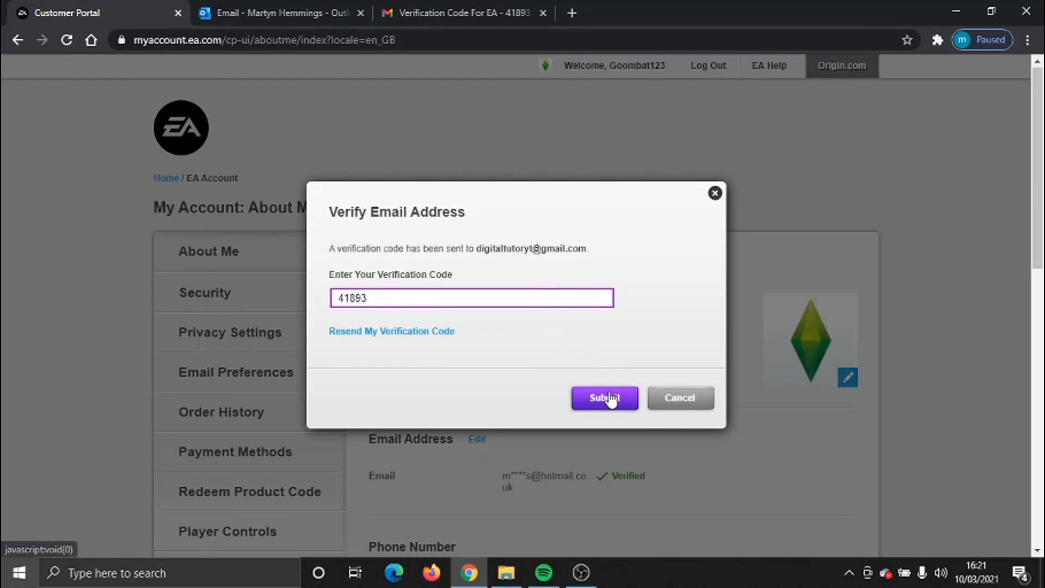
{"action": "left_click", "coordinate": [603, 399]}
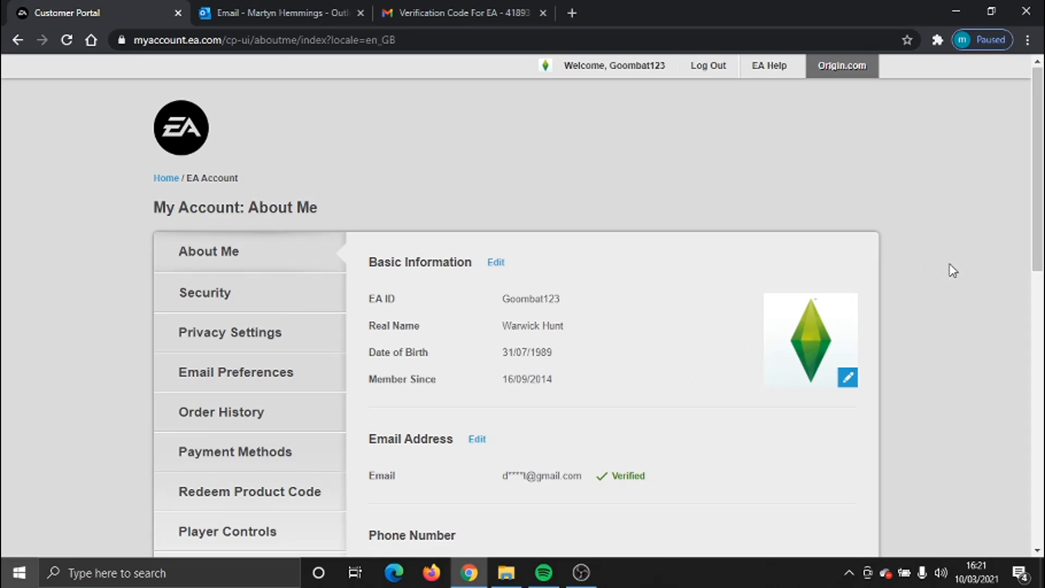
{"action": "scroll", "scroll_direction": "down", "scroll_amount": 3}
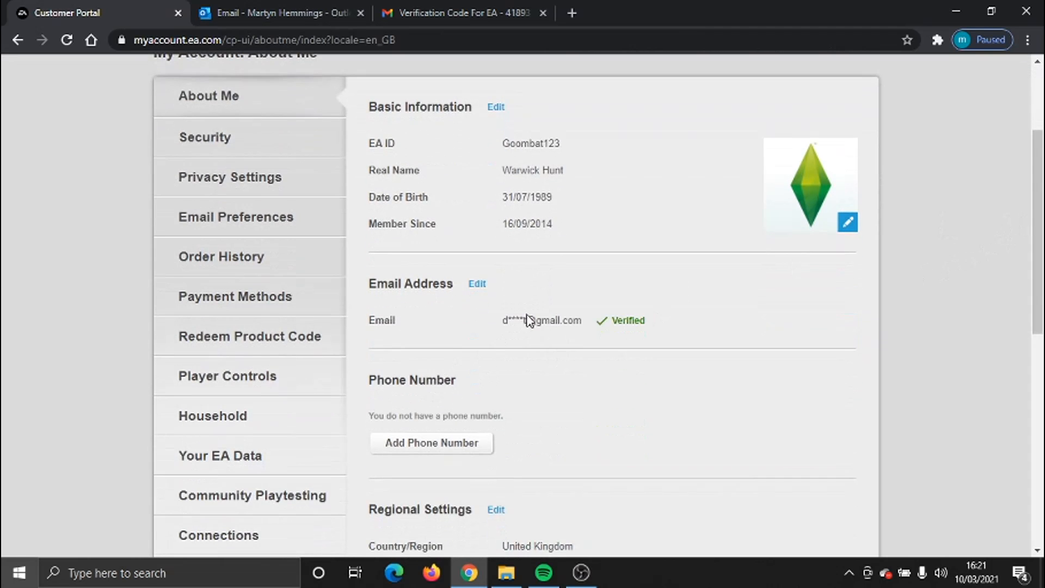
{"action": "mouse_move", "coordinate": [545, 325]}
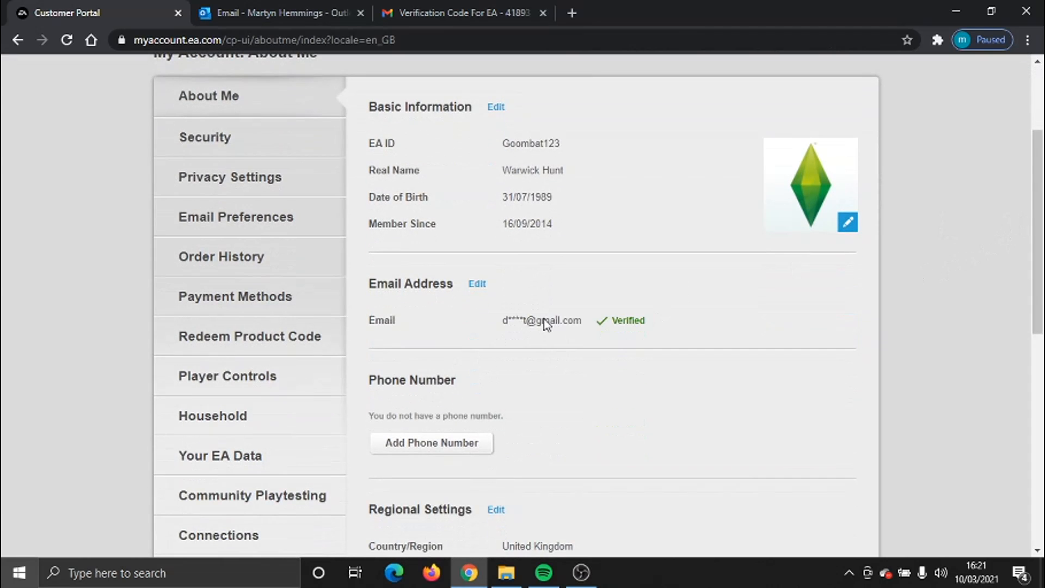